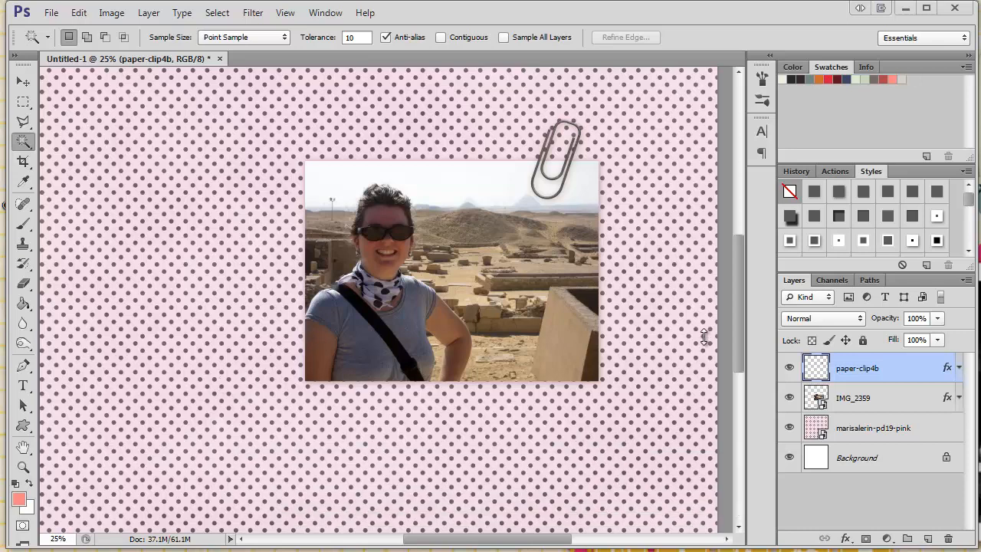
mouse_move(870, 429)
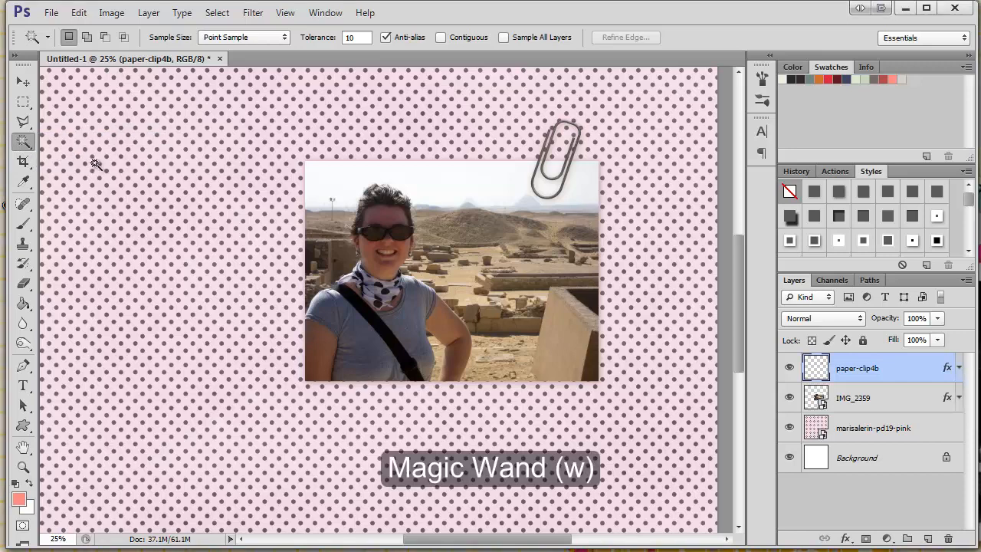
Step: Make the IMG_2359 photo layer active and invert the selection to everything but the photo
left_click(852, 397)
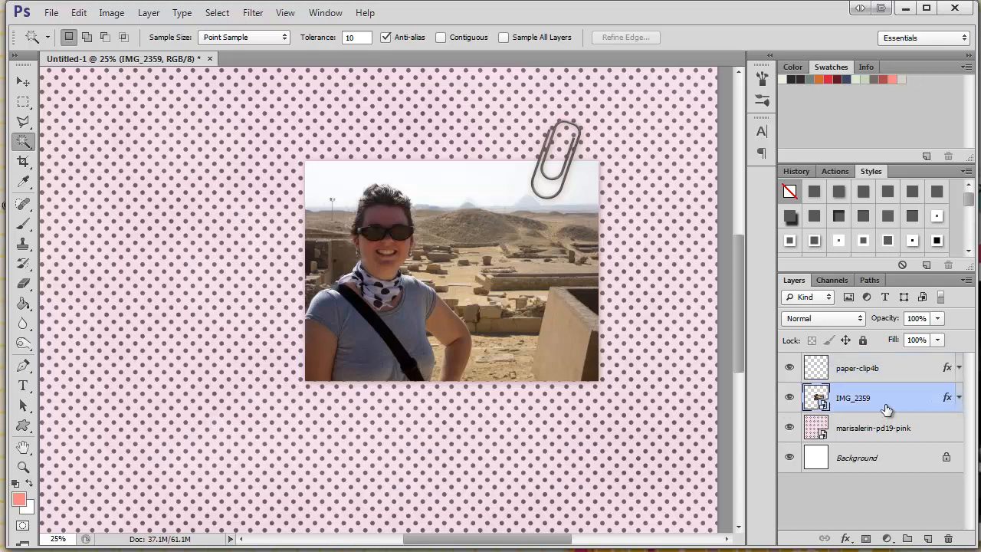
mouse_move(685, 239)
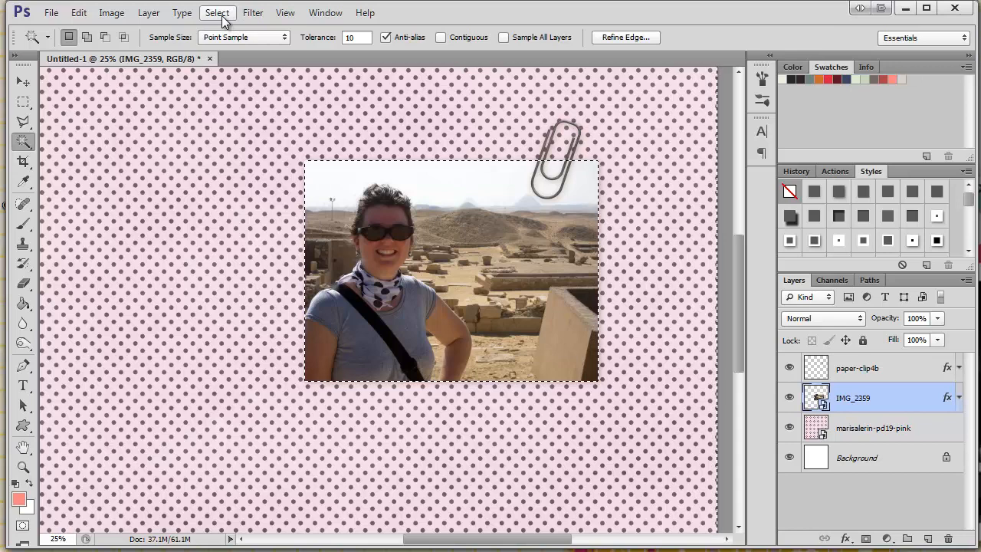
left_click(217, 13)
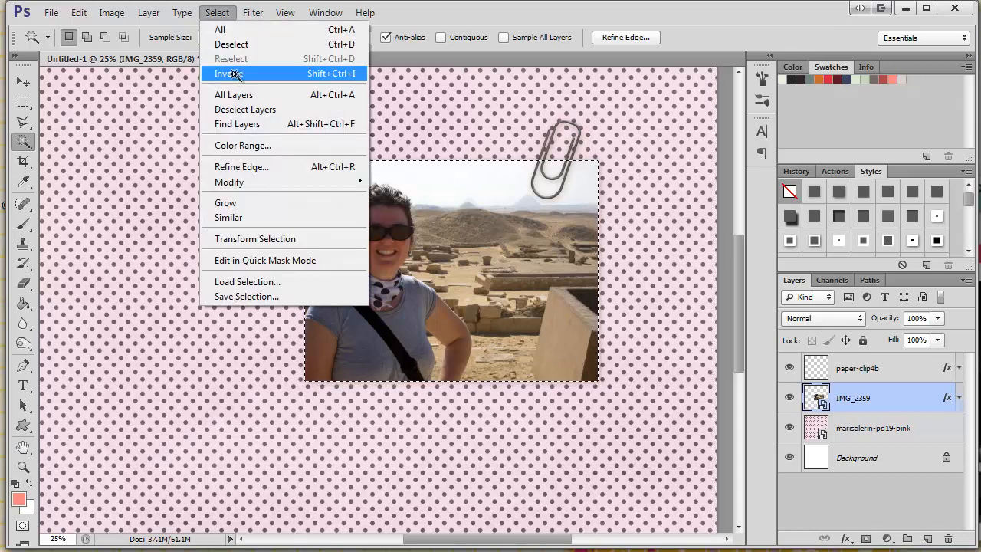
left_click(227, 73)
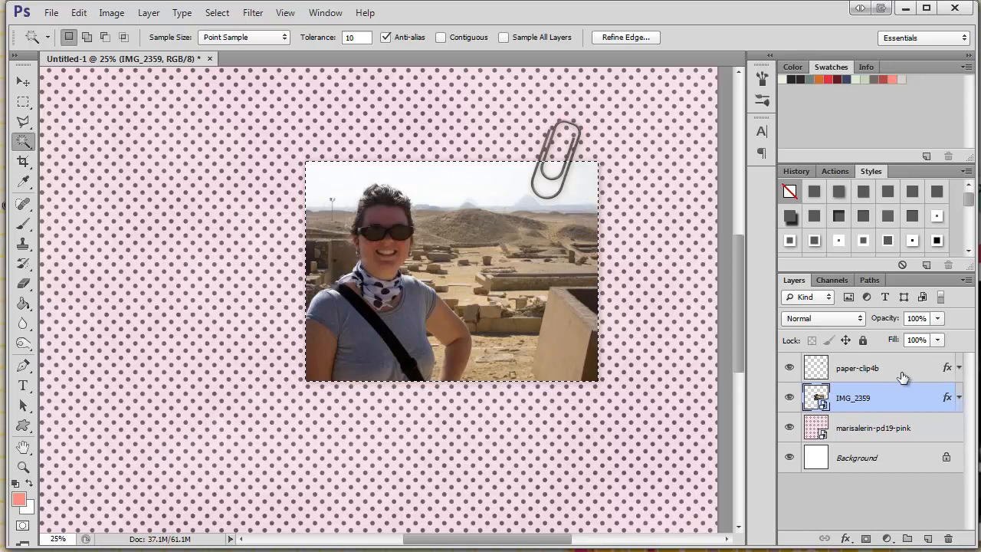
Step: Make the paper-clip4b layer active and choose the Lasso tool over the clip close-up
left_click(857, 368)
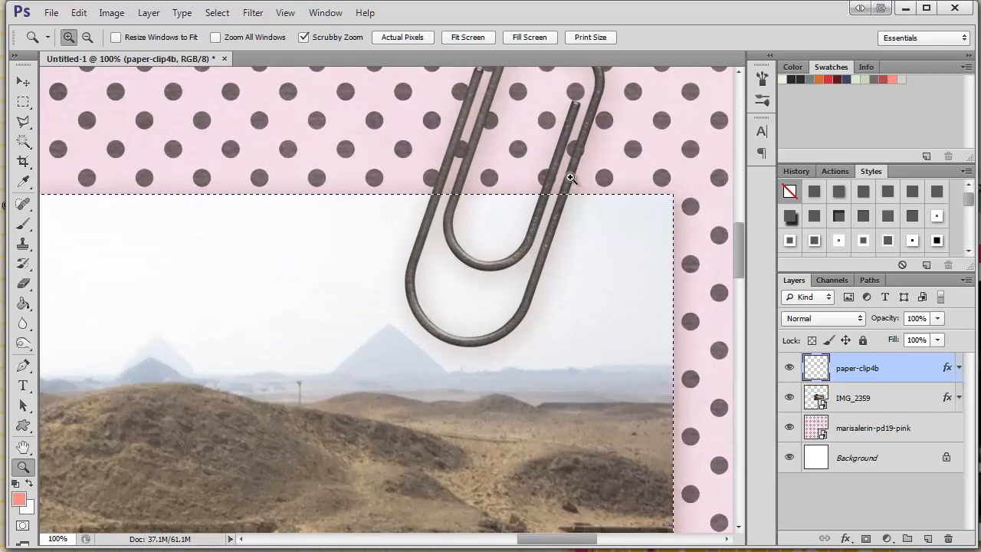
mouse_move(555, 329)
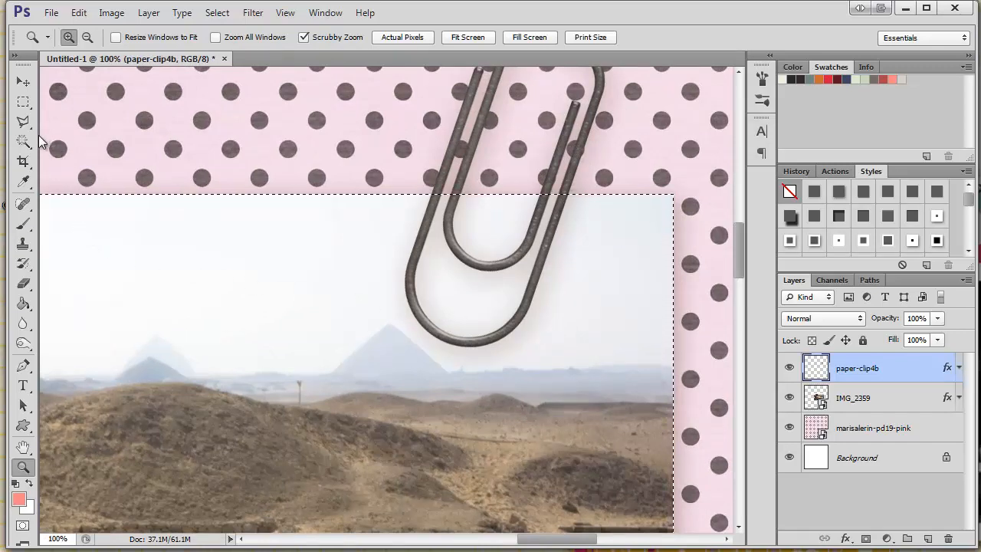
left_click(23, 123)
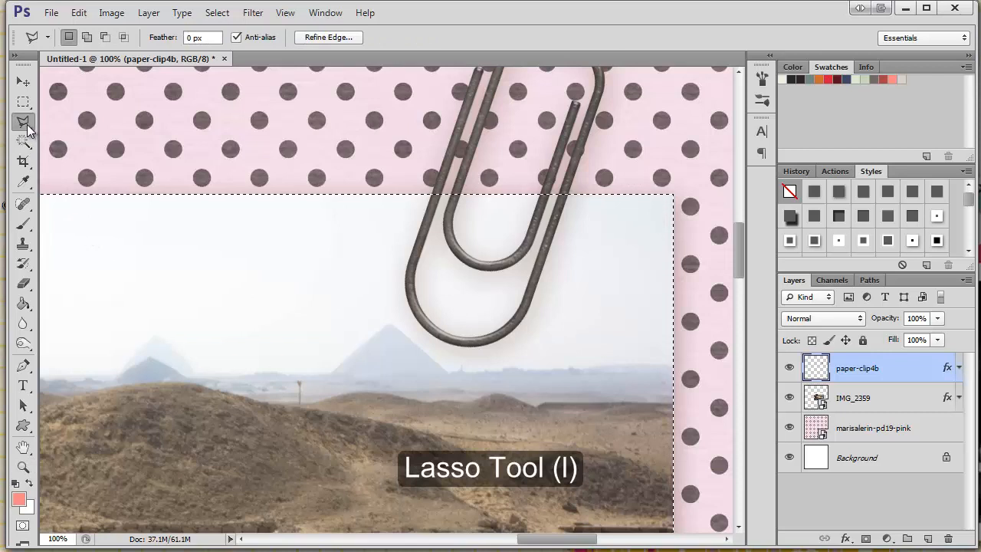
Step: Keep the Lasso tool ready to subtract a freehand area around the clip at the photo edge
left_click(23, 123)
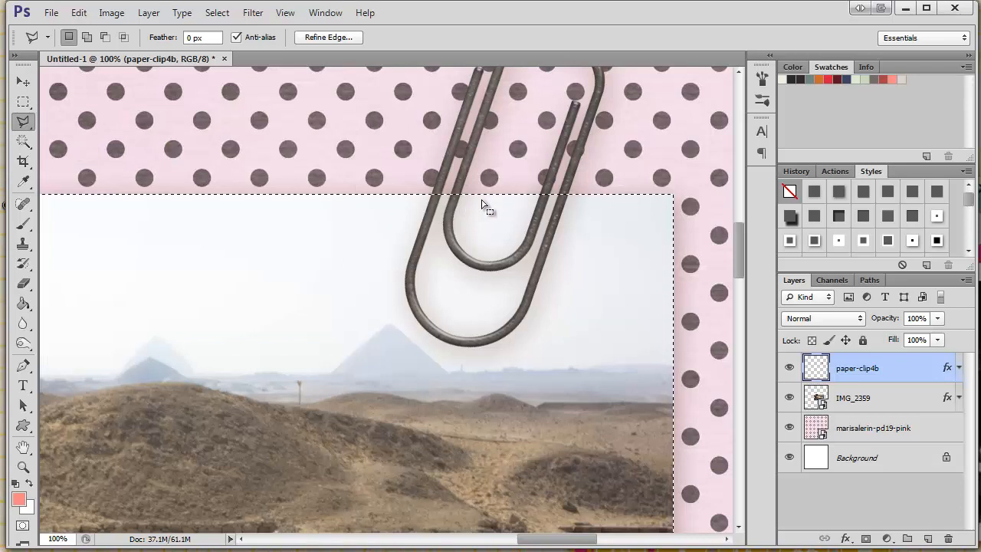
mouse_move(481, 201)
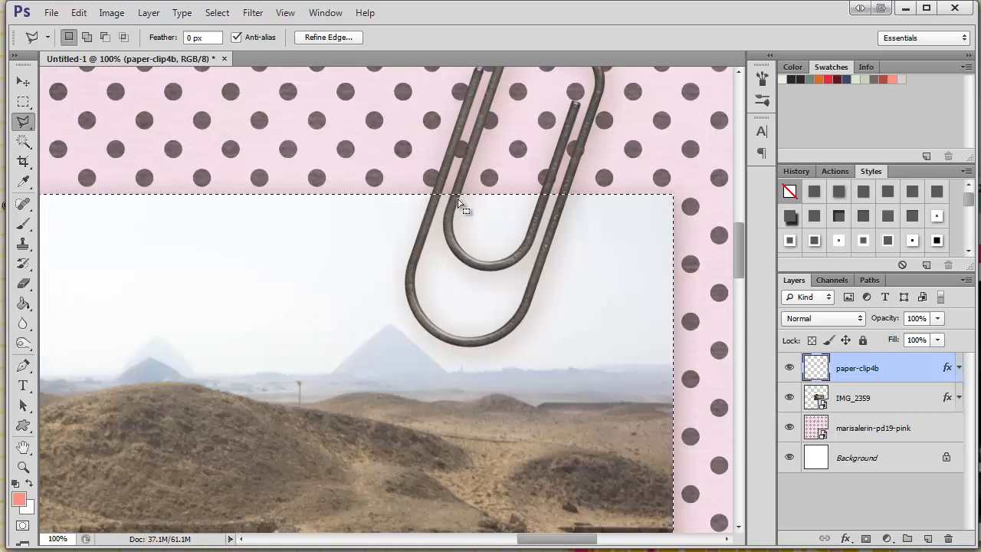
mouse_move(417, 180)
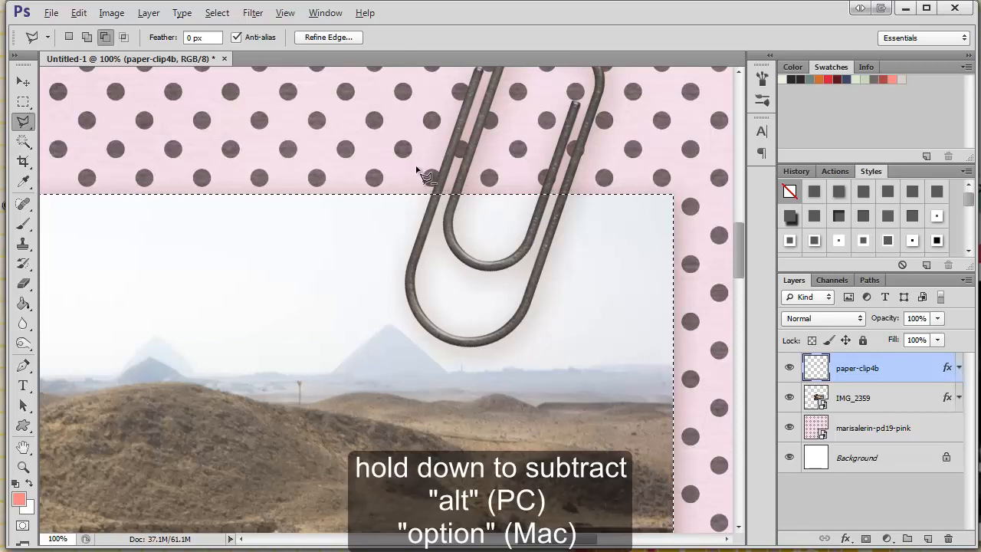
mouse_move(413, 170)
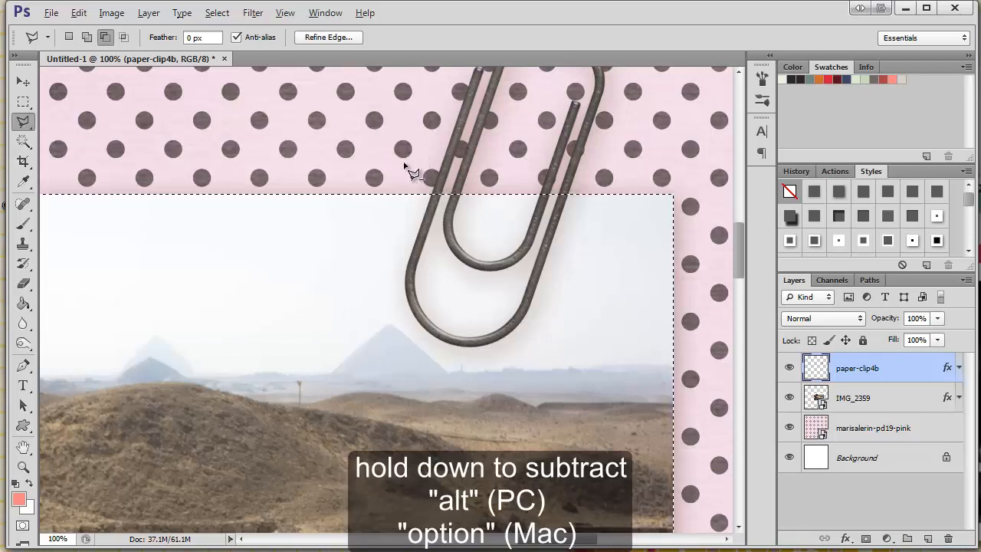